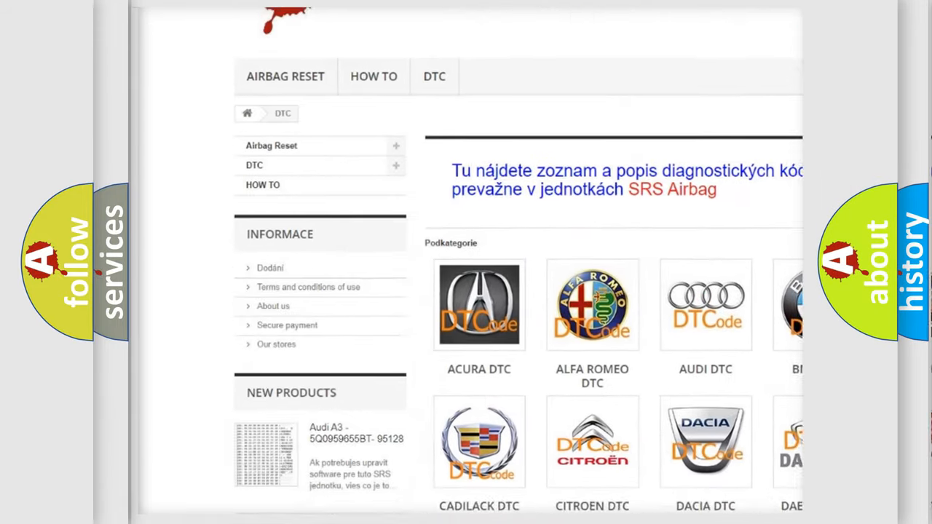
pyautogui.scroll(-3)
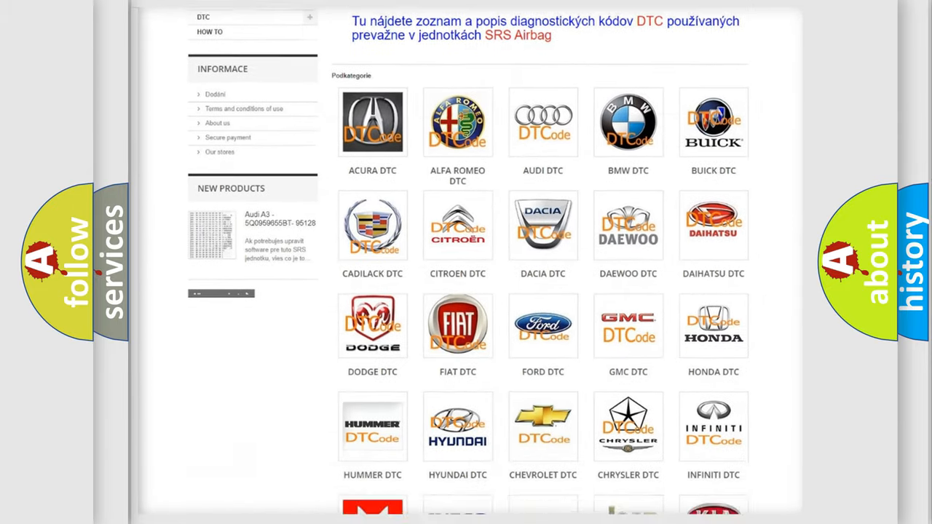
pyautogui.scroll(-3)
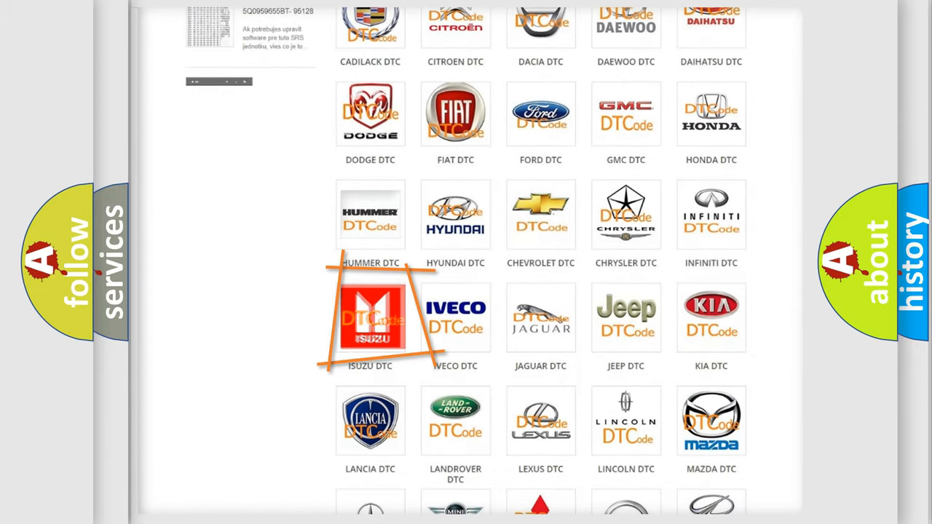